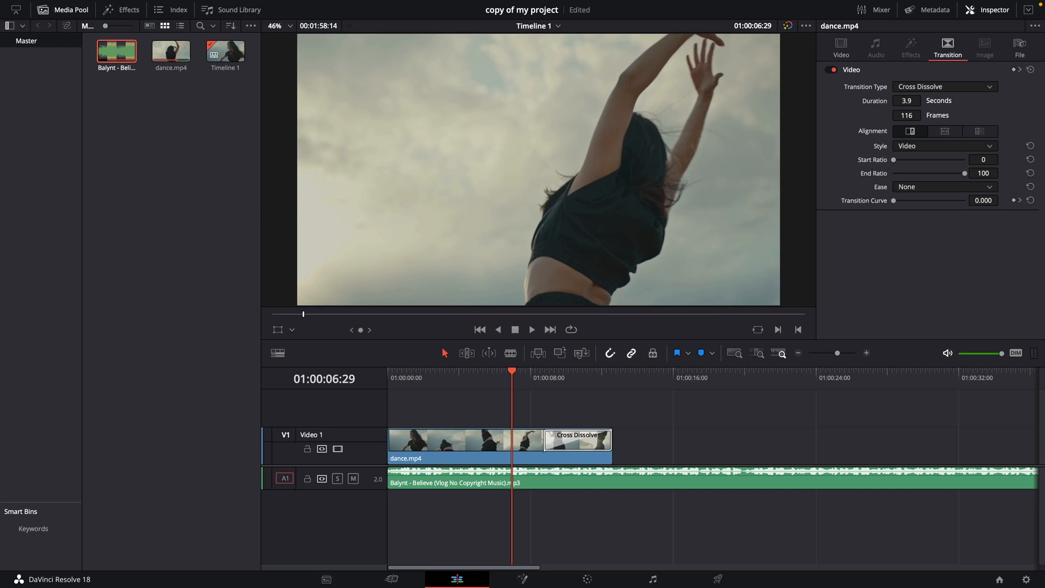
Preview the edit through the dance clip's cross dissolve ending and stop just past it.
left_click(646, 418)
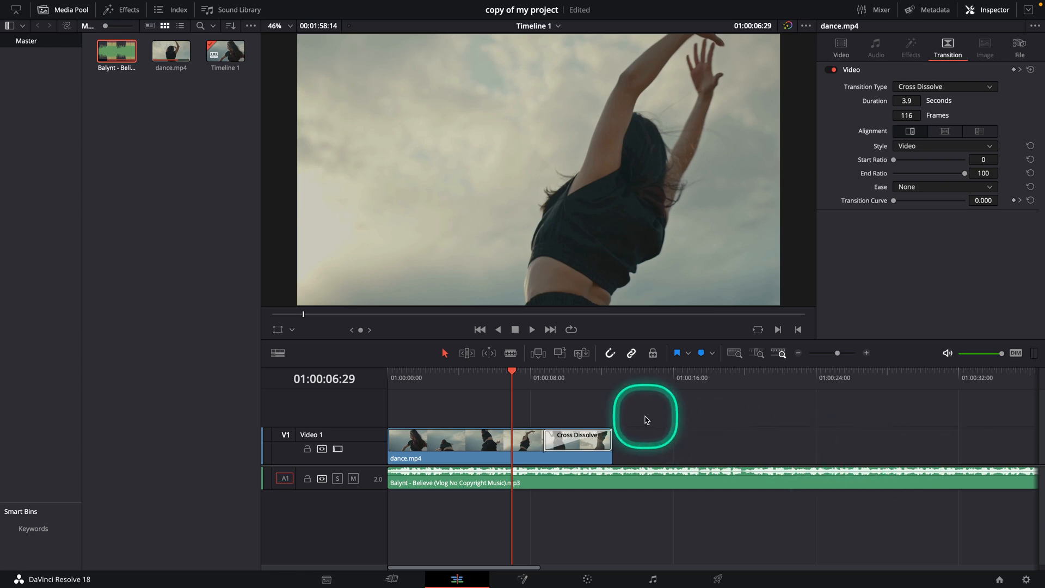
mouse_move(714, 417)
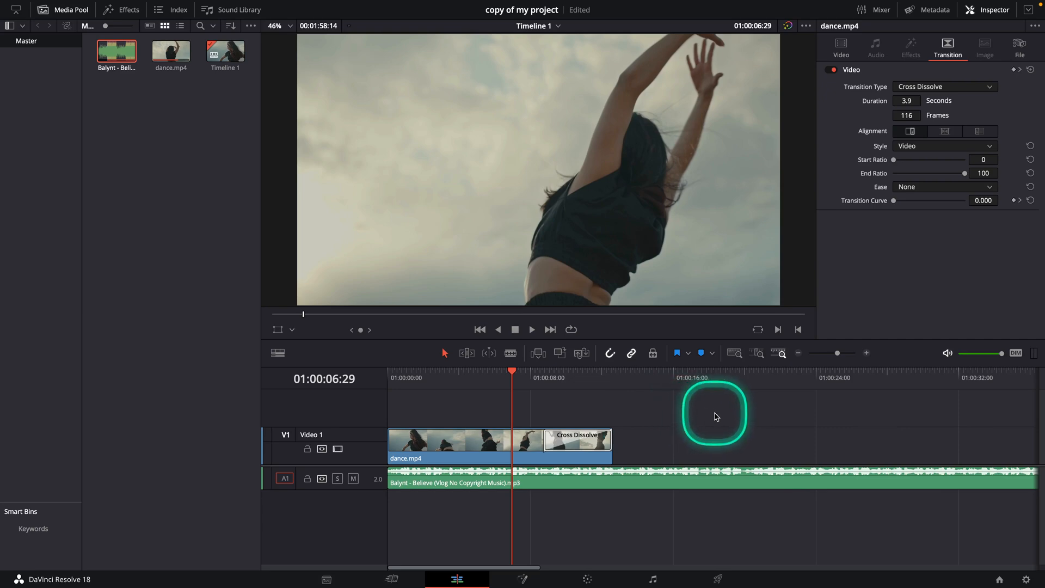
key("space")
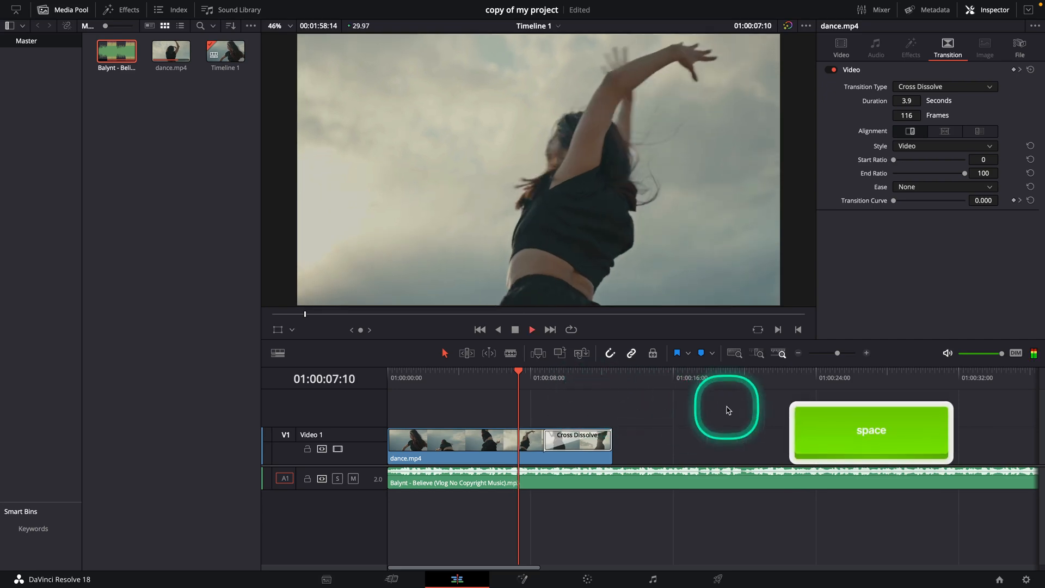
key("space")
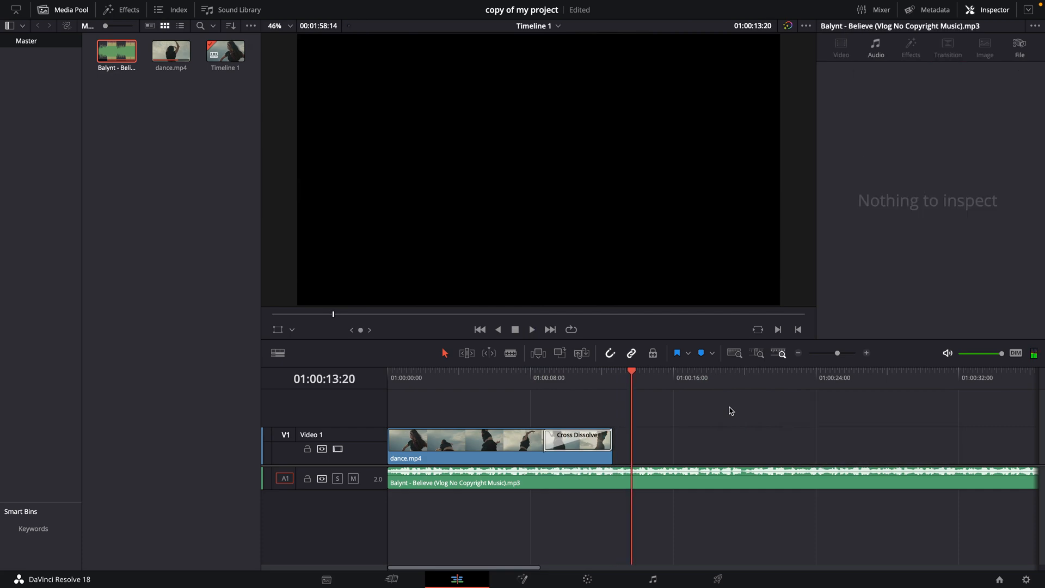
Blade the music where the dance clip ends and delete the trailing audio.
left_click(510, 352)
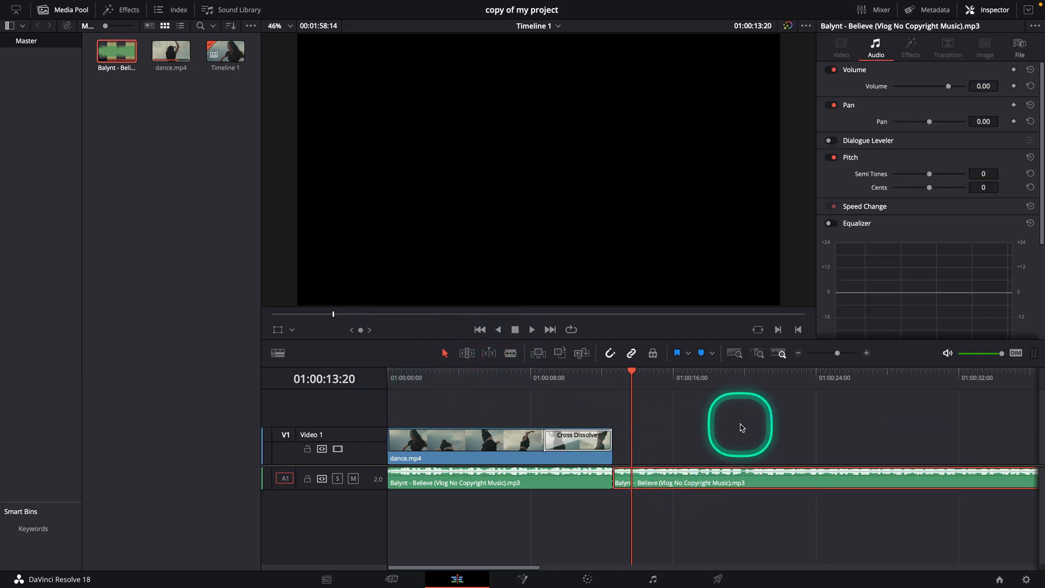
key("delete")
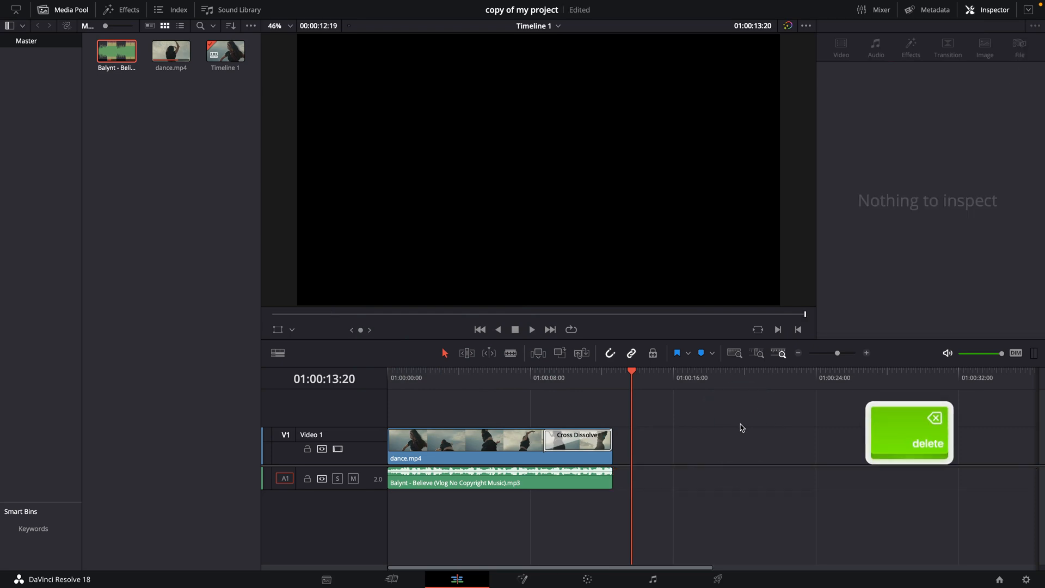
Place the playhead back over the video and select the shortened music clip.
left_click(577, 378)
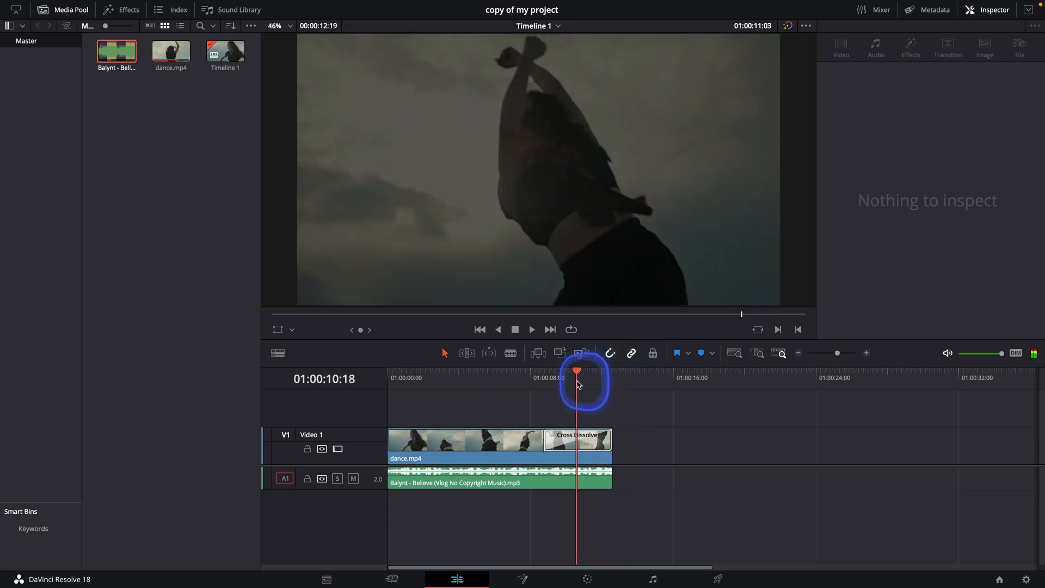
left_click(613, 377)
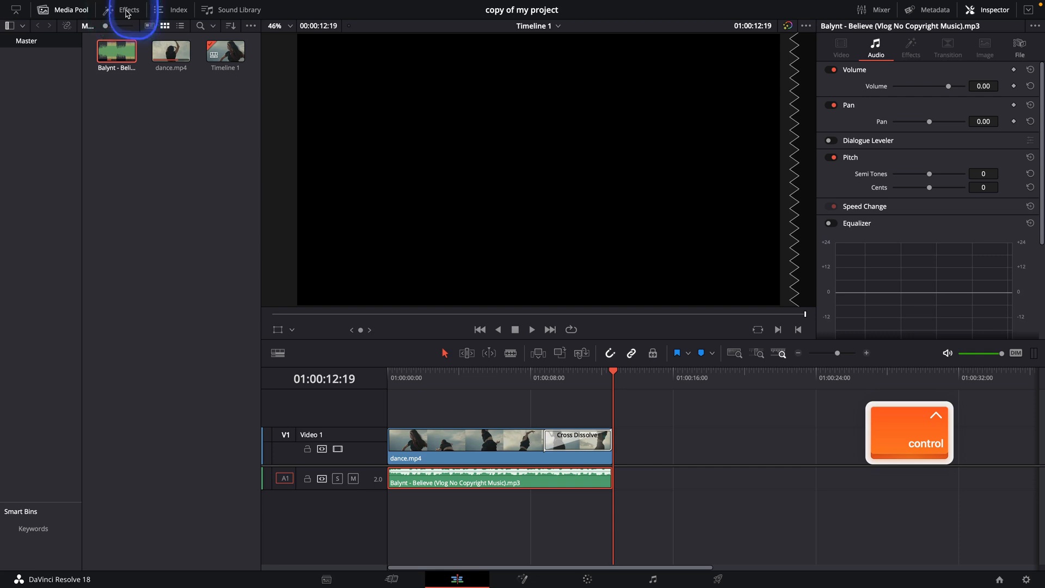
Show Toolbox > Audio Transitions in the Effects library.
left_click(128, 10)
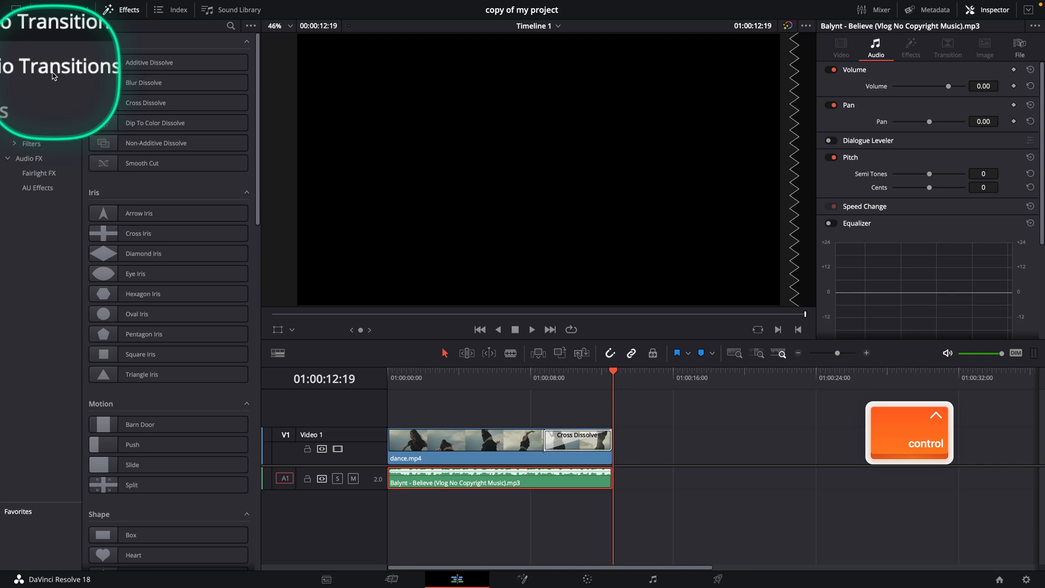
left_click(49, 70)
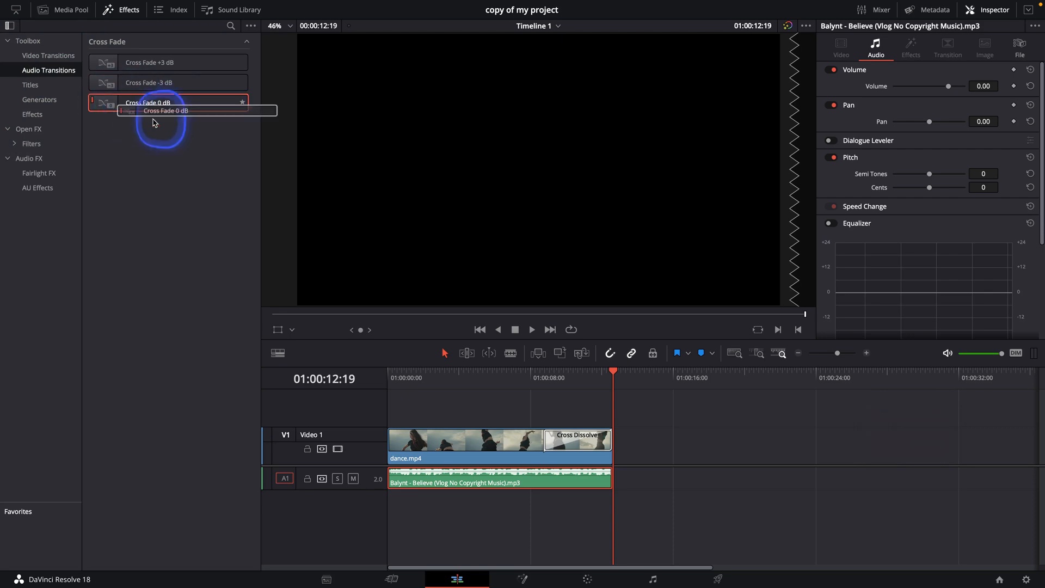
Drag Cross Fade 0 dB onto the end of the music clip on track A1.
left_click_drag(153, 121, 600, 468)
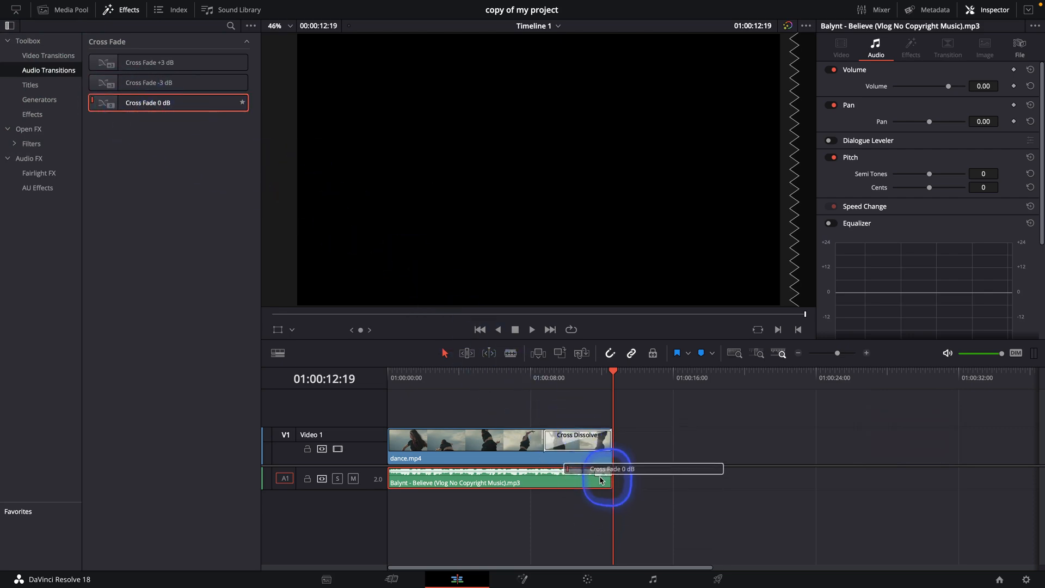
left_click_drag(599, 480, 480, 497)
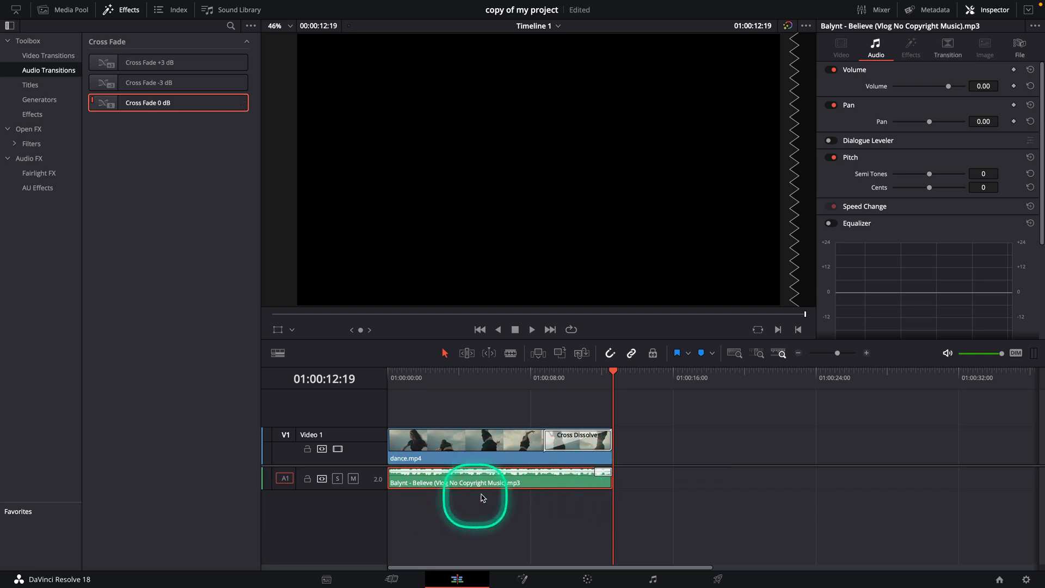